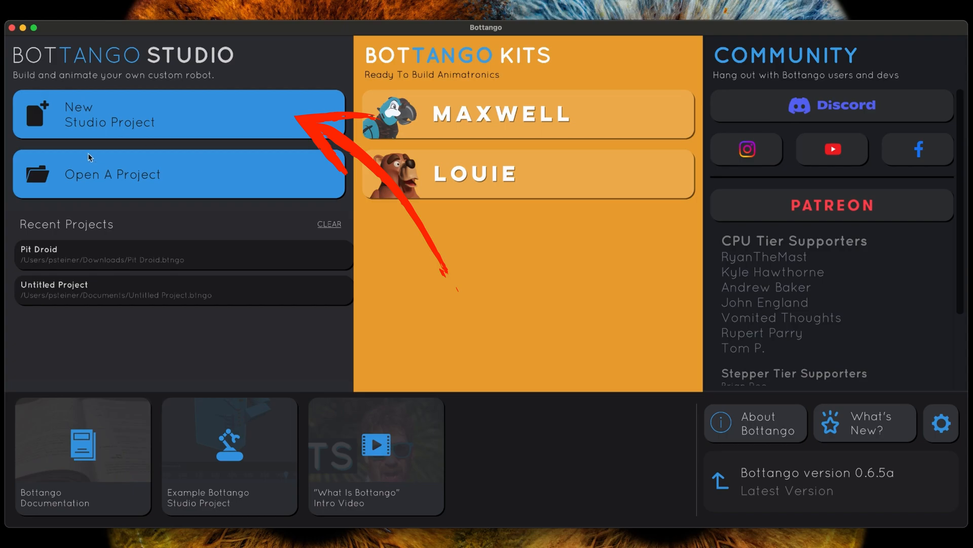
# Step: Start a new studio project from the Bottango start screen
pyautogui.click(177, 116)
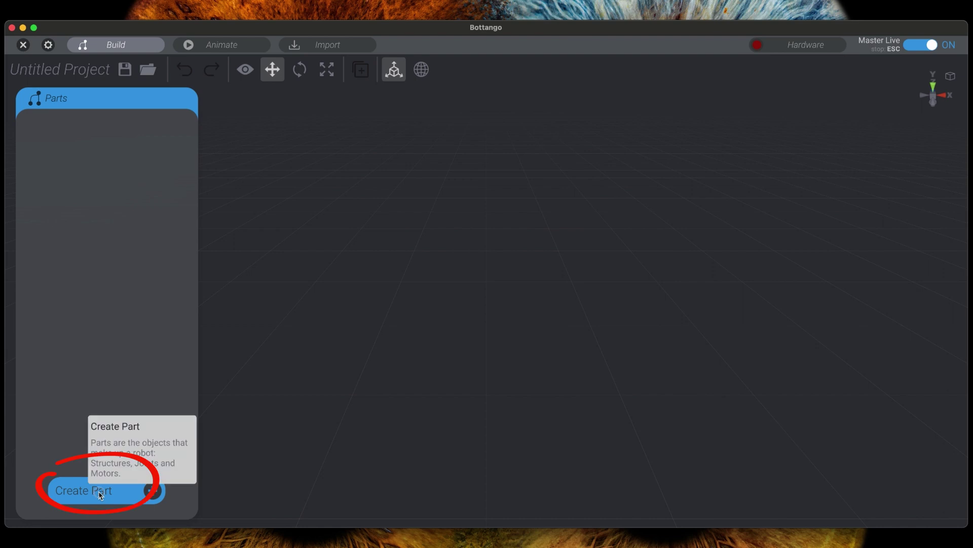
# Step: Add a cylinder structure and name it Stiff_Neck
pyautogui.click(96, 491)
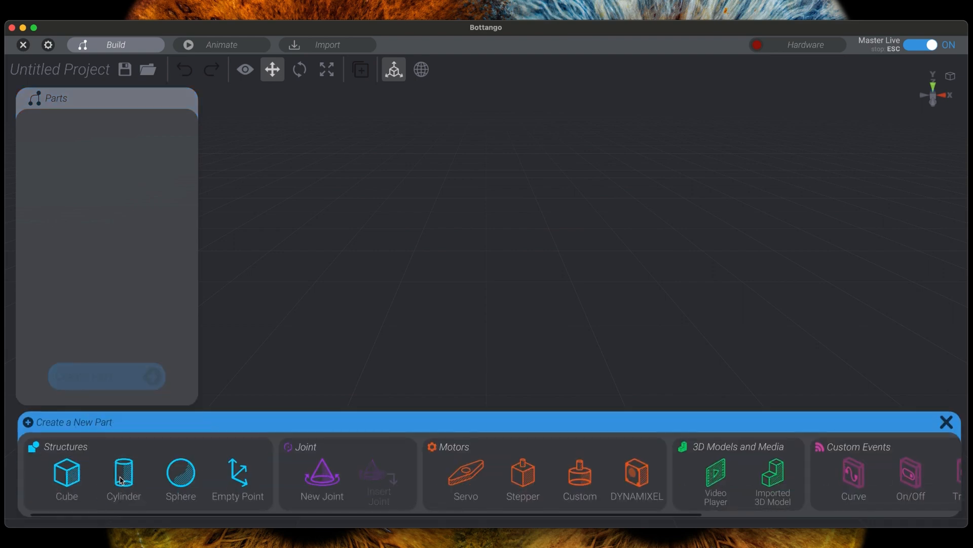
pyautogui.click(121, 475)
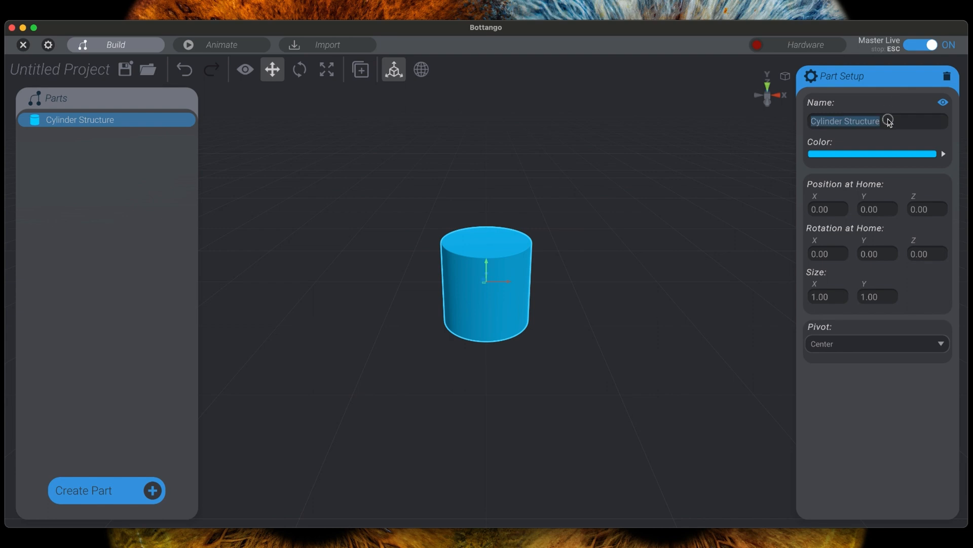
pyautogui.write('Stiff')
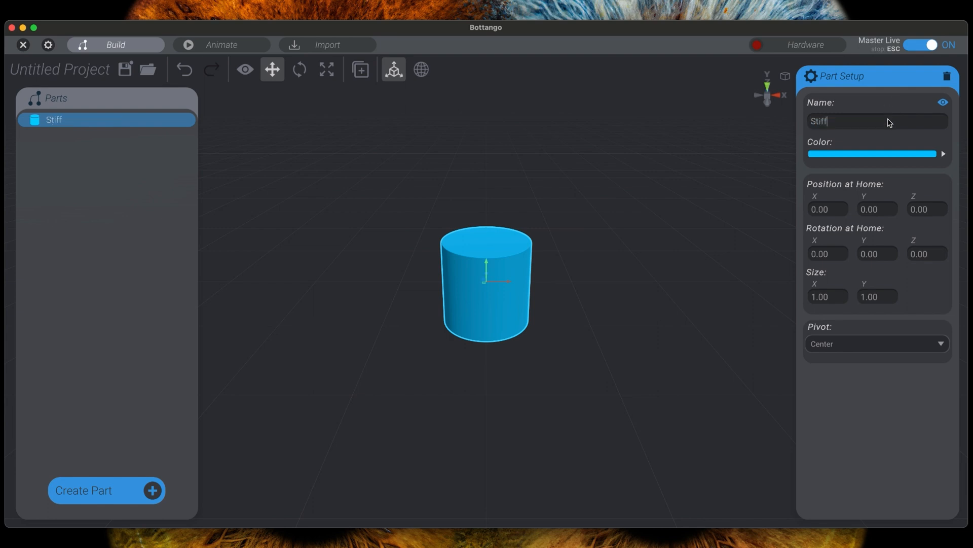
pyautogui.write('_Neck')
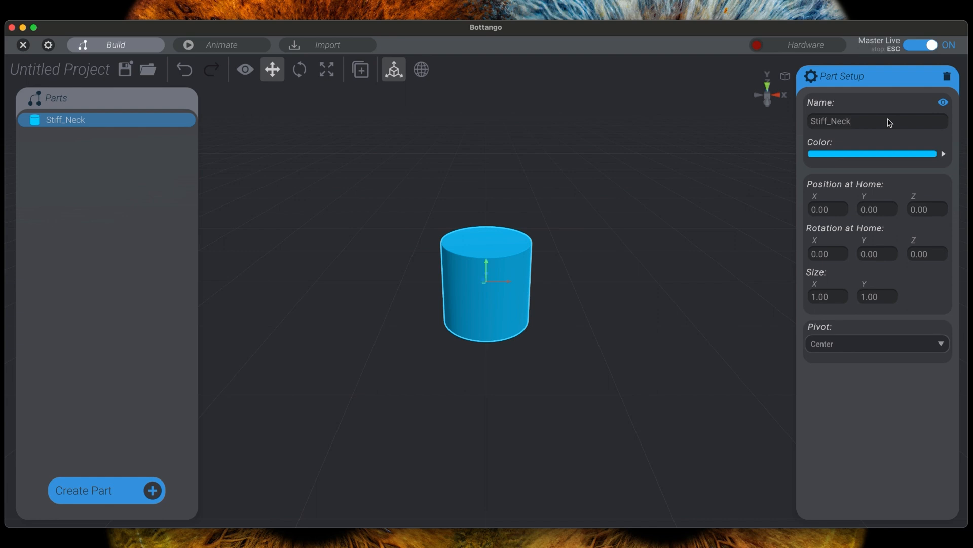
pyautogui.moveTo(461, 278)
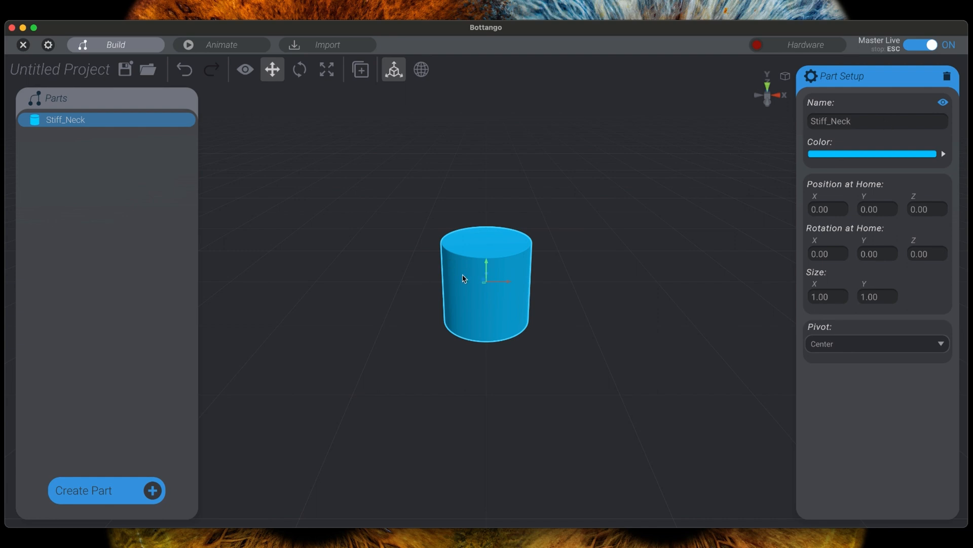
pyautogui.moveTo(93, 460)
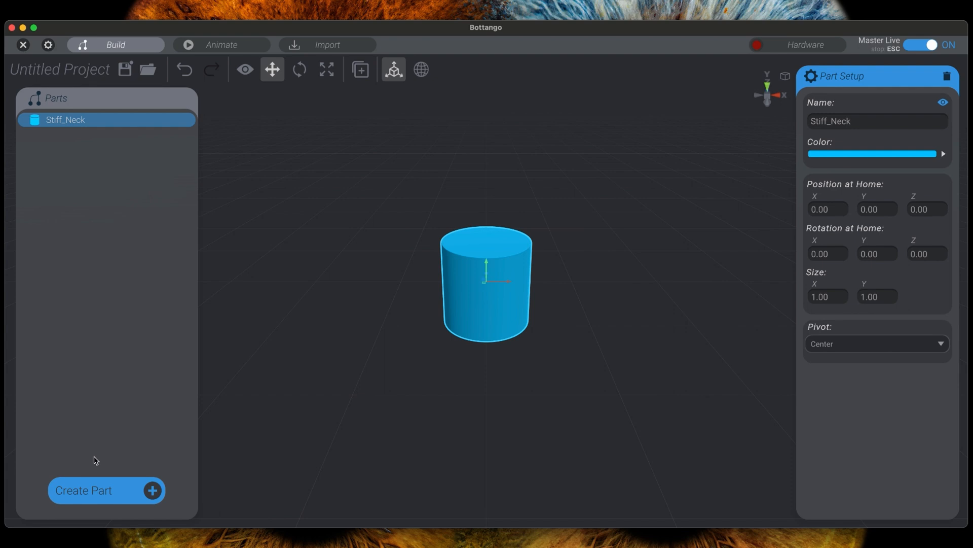
pyautogui.moveTo(406, 286)
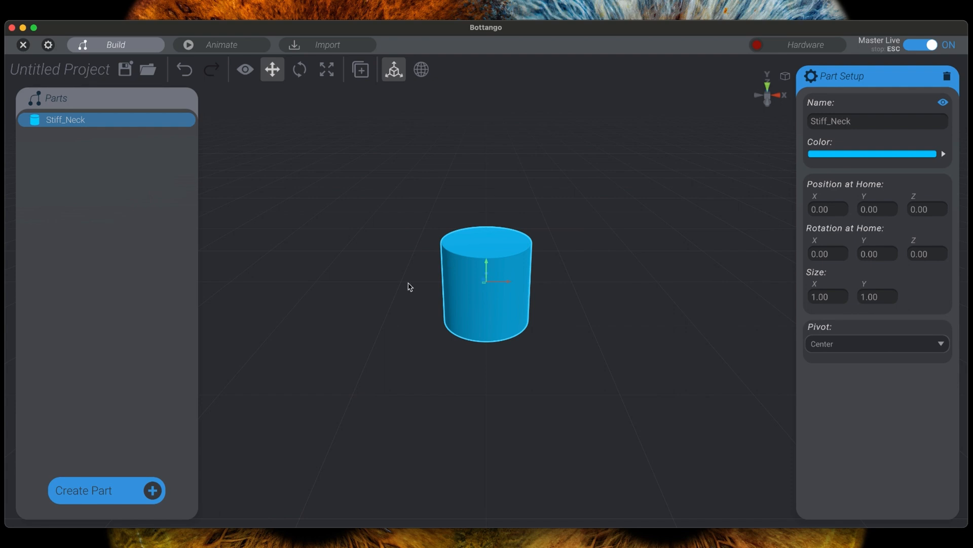
pyautogui.moveTo(462, 277)
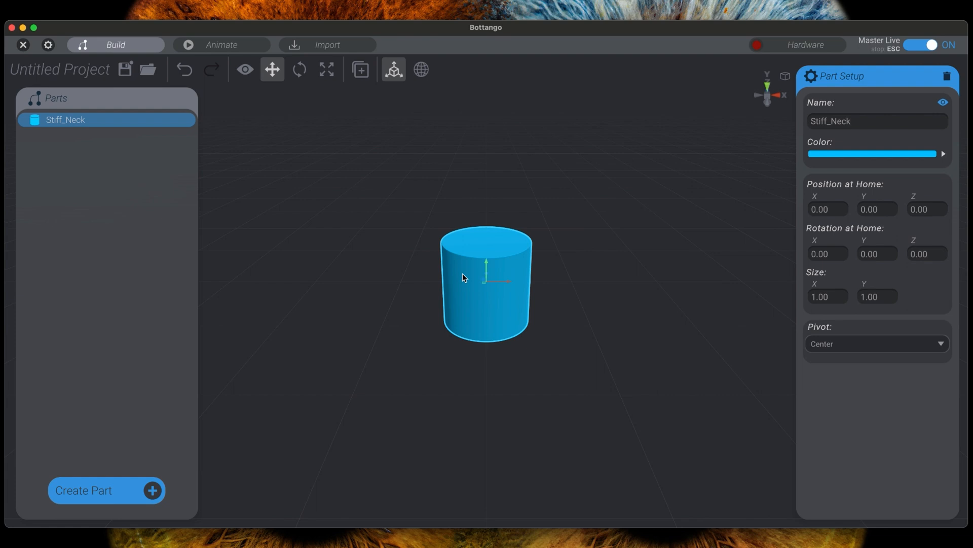
pyautogui.moveTo(96, 477)
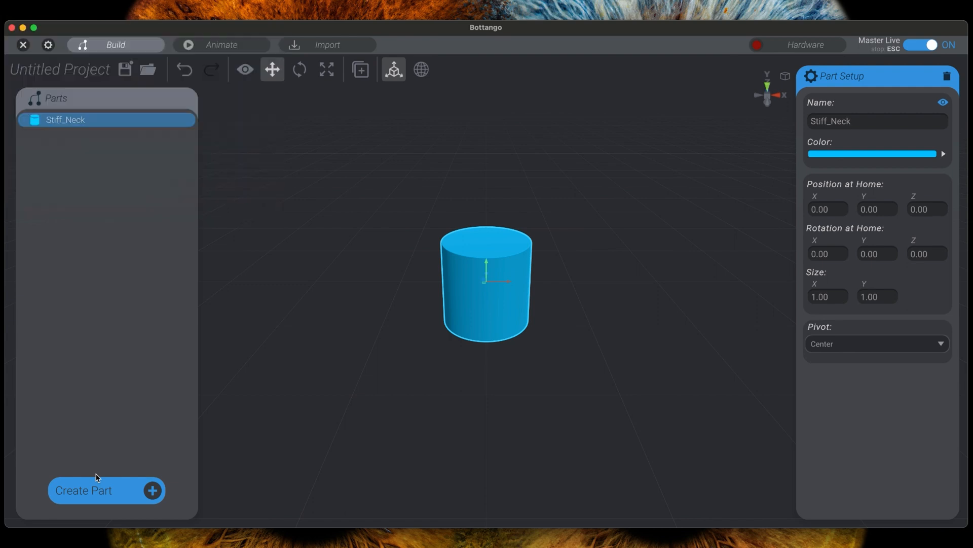
# Step: Add a joint on top of Stiff_Neck and name it Neck_Servo
pyautogui.click(93, 491)
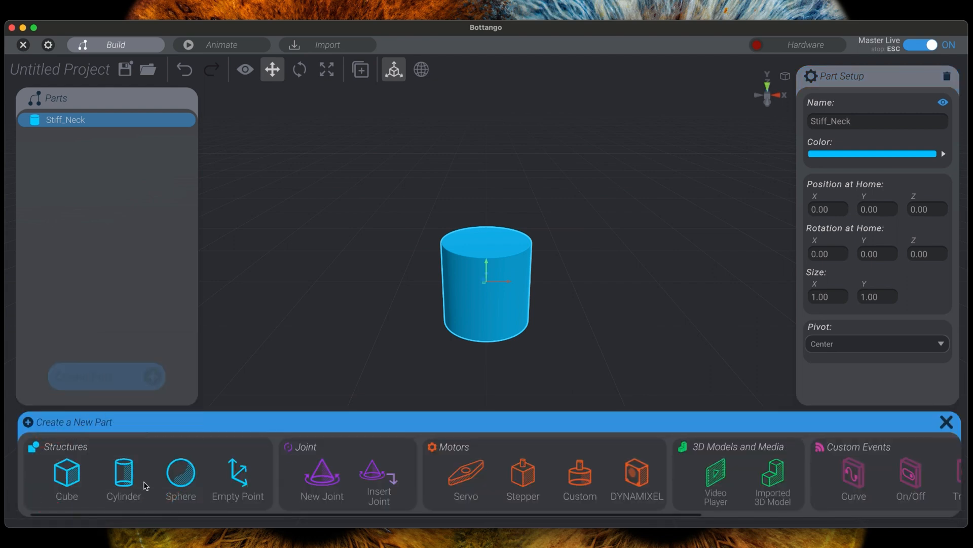
pyautogui.click(322, 474)
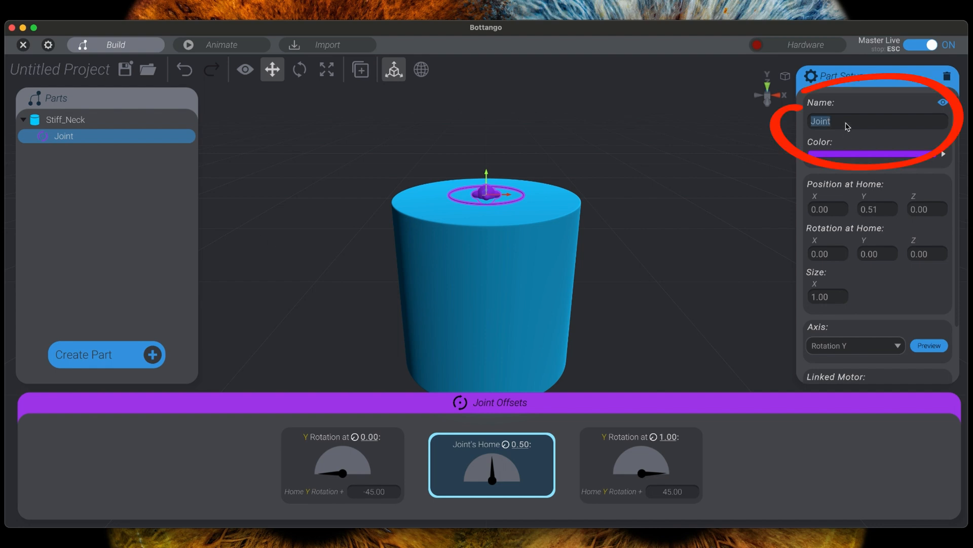
pyautogui.write('Neck_Servo')
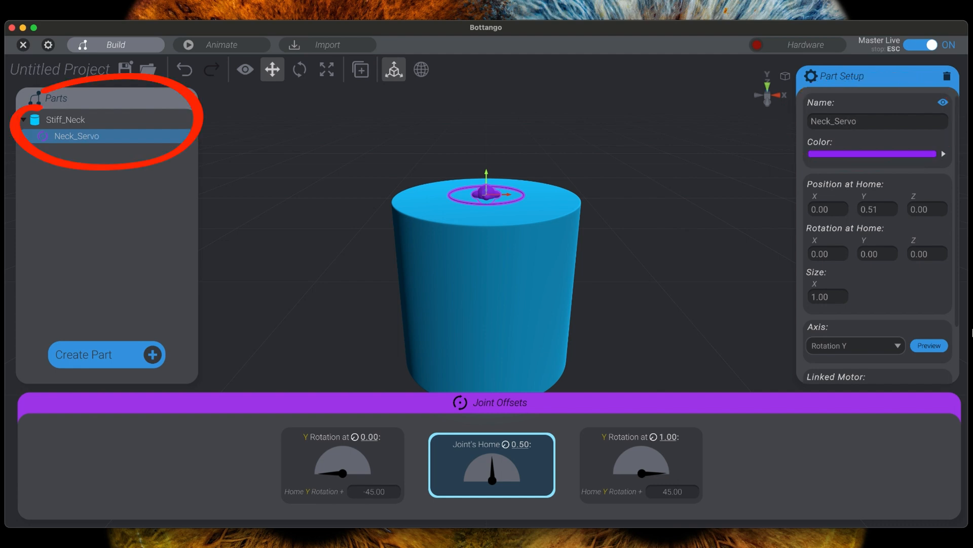
pyautogui.click(878, 122)
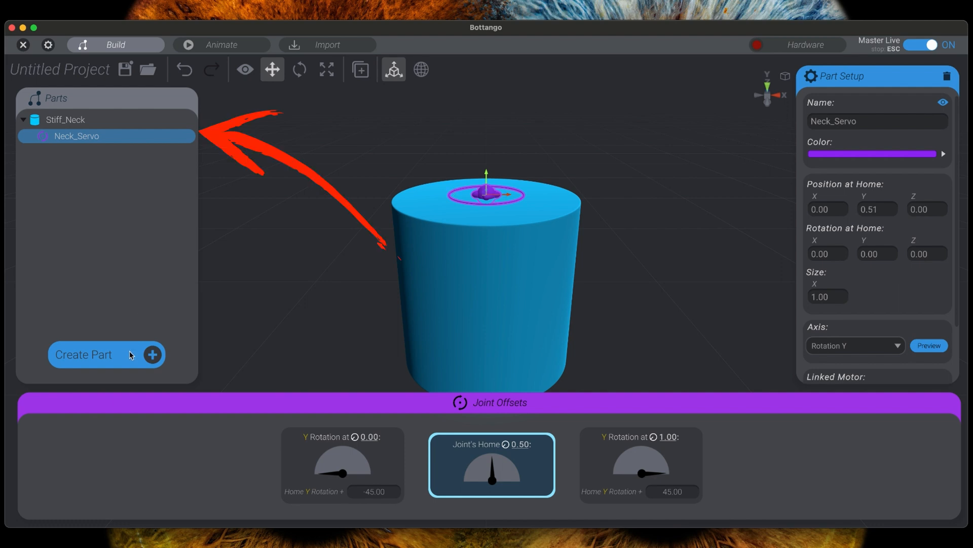
pyautogui.moveTo(131, 355)
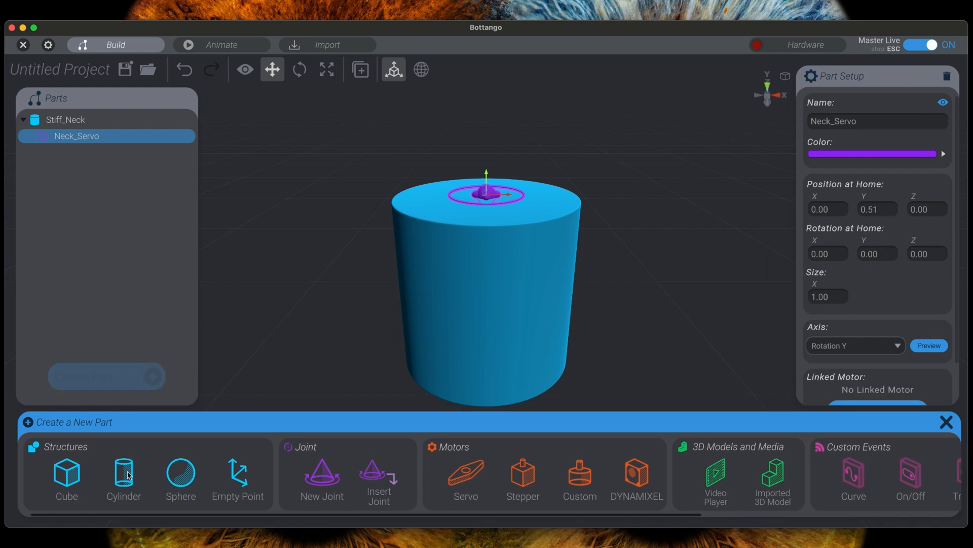
# Step: Add a cylinder under Neck_Servo, flatten it to 0.42 height and seat it above Stiff_Neck
pyautogui.click(122, 477)
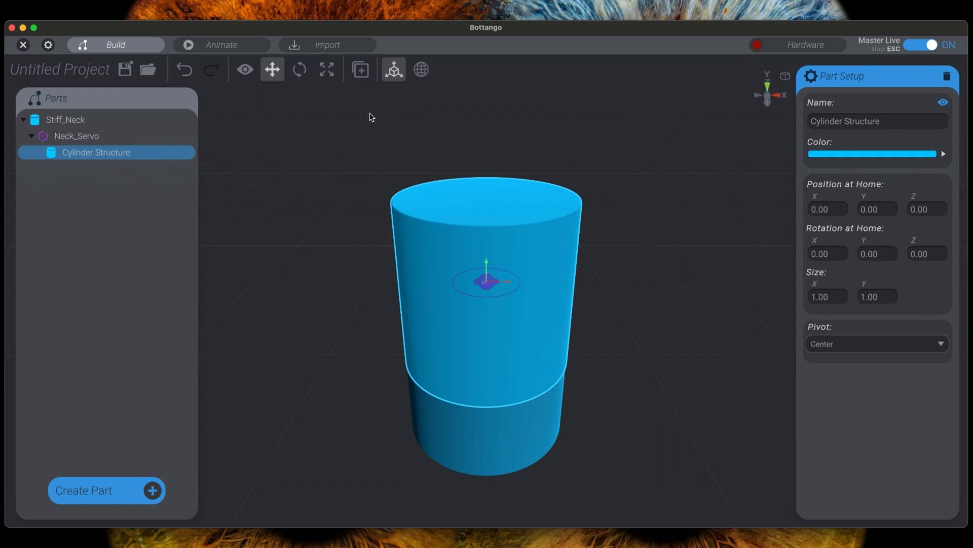
pyautogui.moveTo(486, 278); pyautogui.dragTo(486, 234)
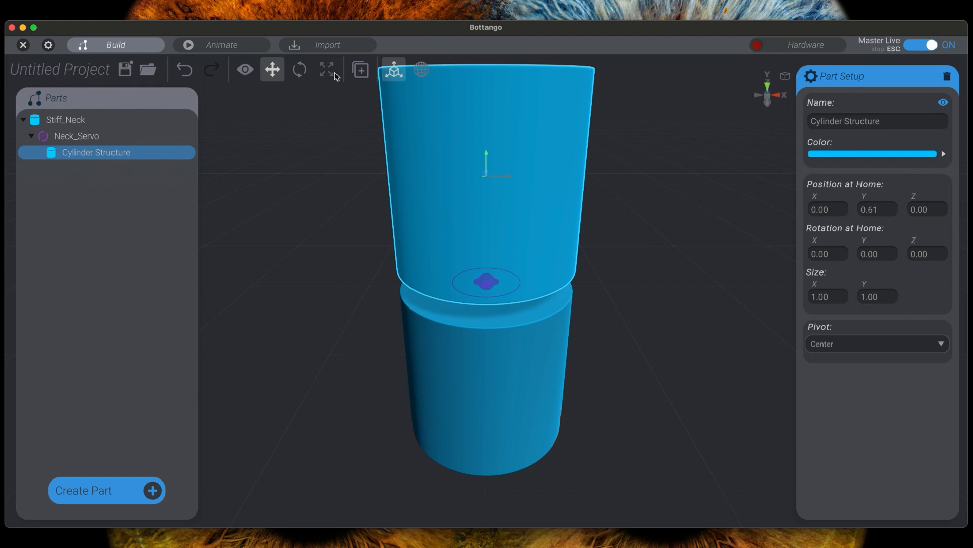
pyautogui.click(326, 69)
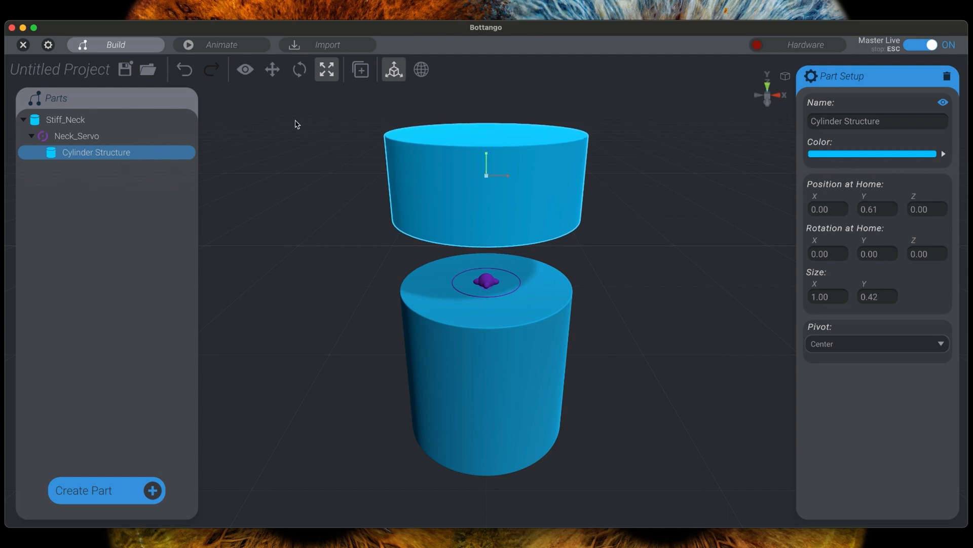
pyautogui.click(273, 69)
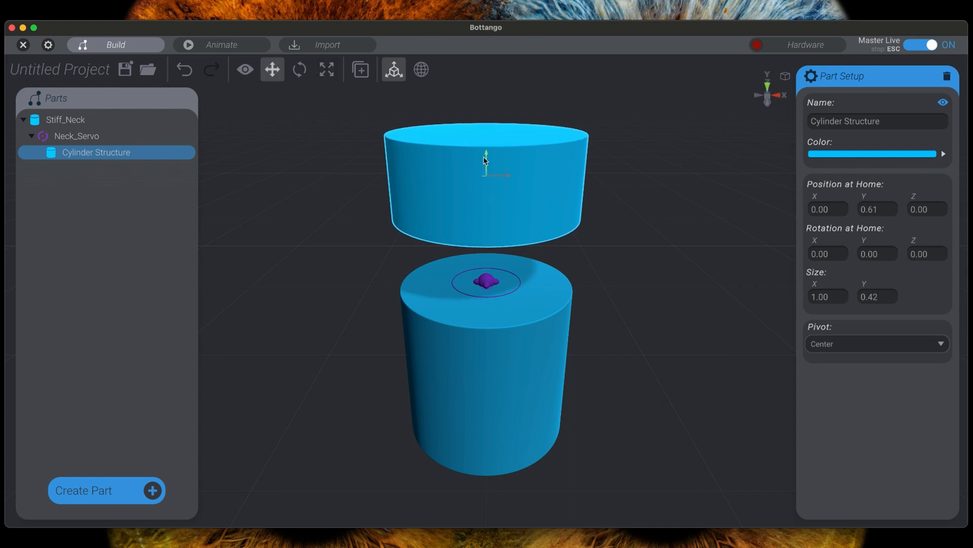
pyautogui.moveTo(486, 161); pyautogui.dragTo(488, 207)
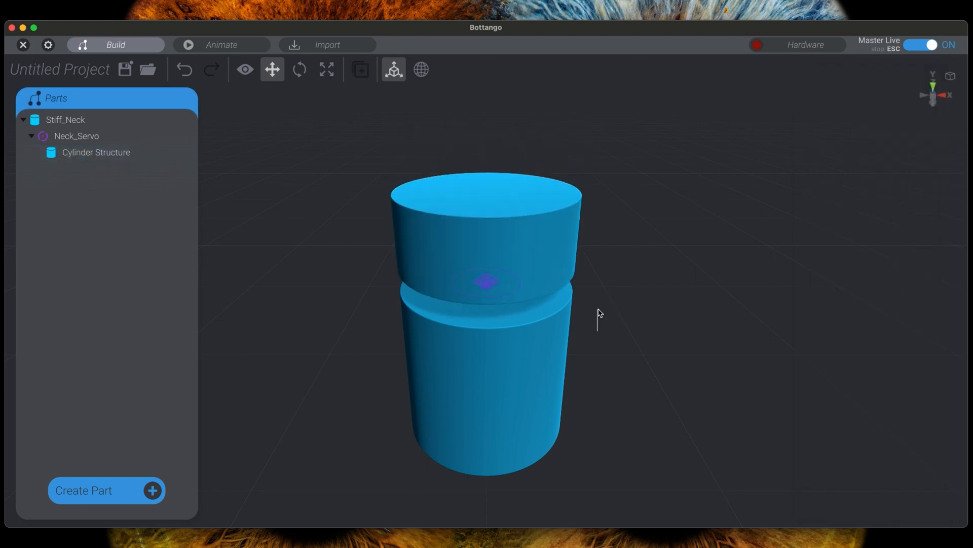
# Step: Reselect the flattened cylinder and check its home Y position of 0.28
pyautogui.click(96, 152)
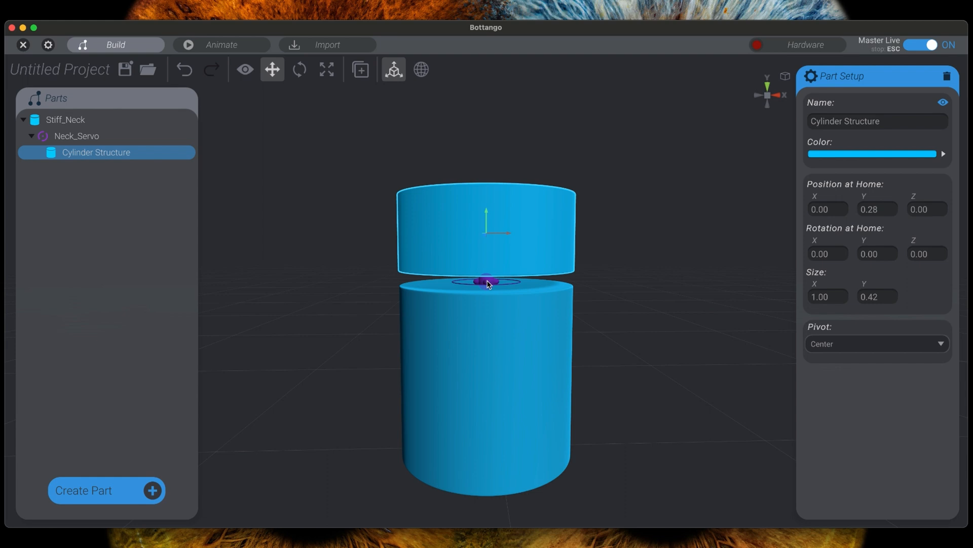
pyautogui.click(75, 136)
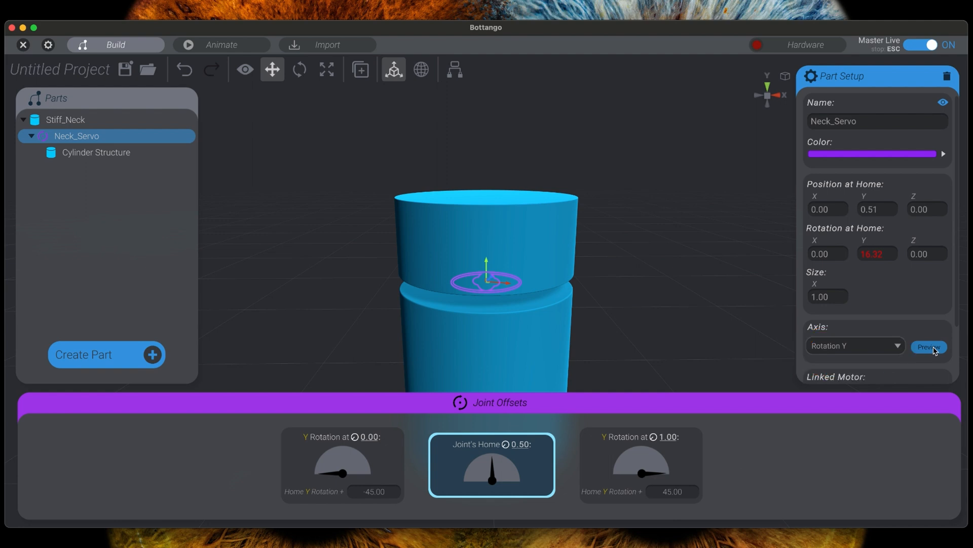
pyautogui.click(929, 346)
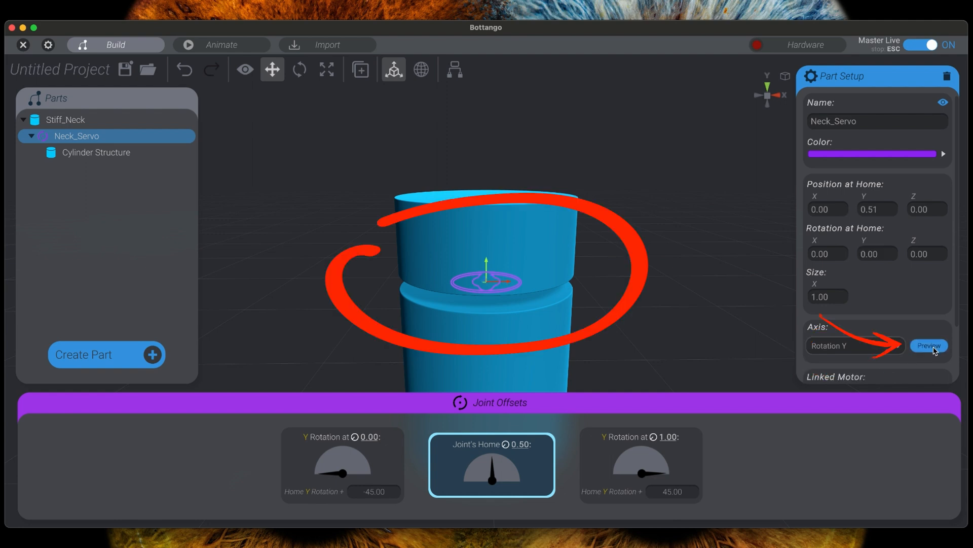
pyautogui.click(929, 345)
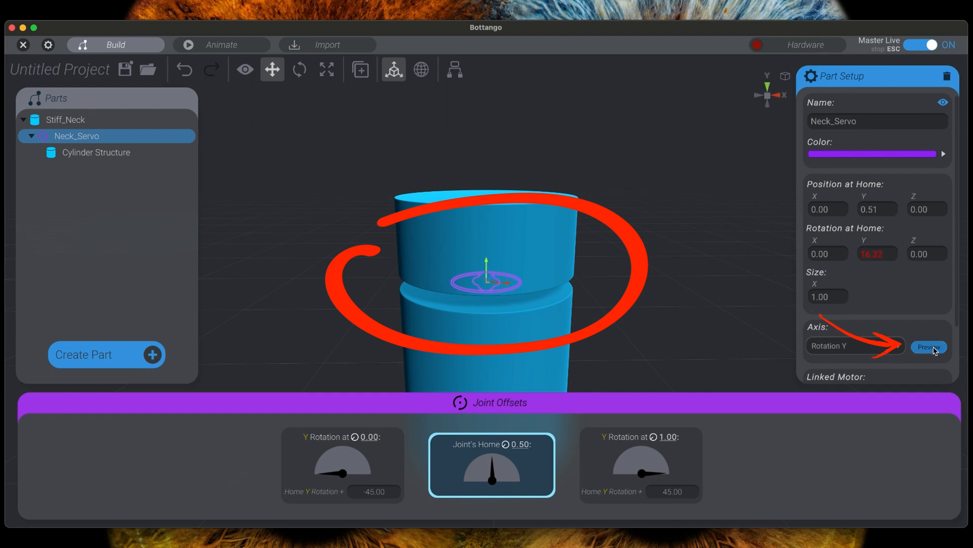
pyautogui.click(929, 346)
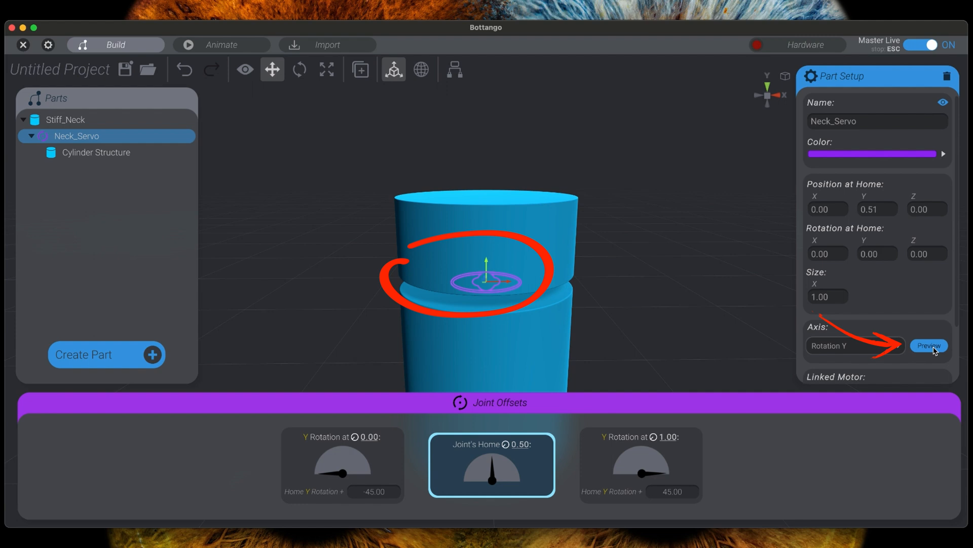
pyautogui.click(928, 345)
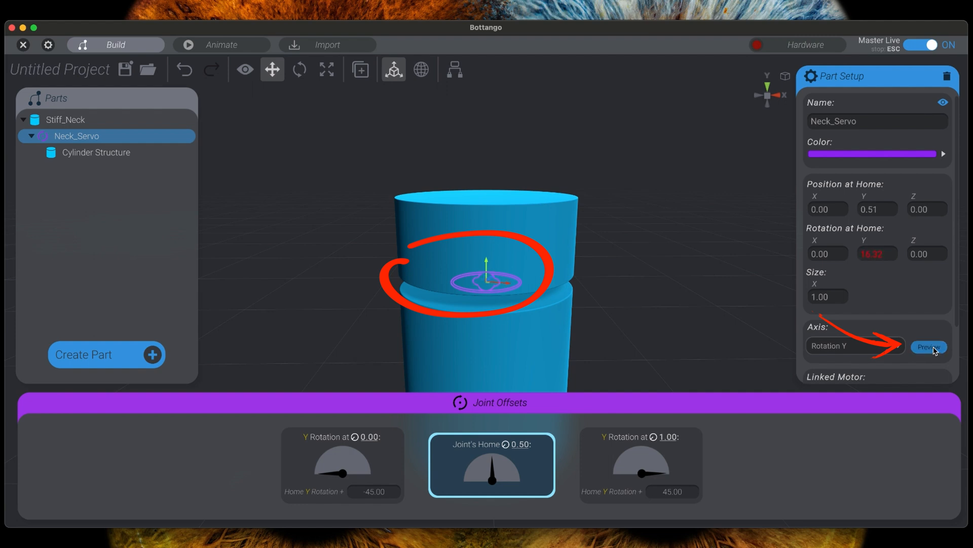
pyautogui.click(929, 346)
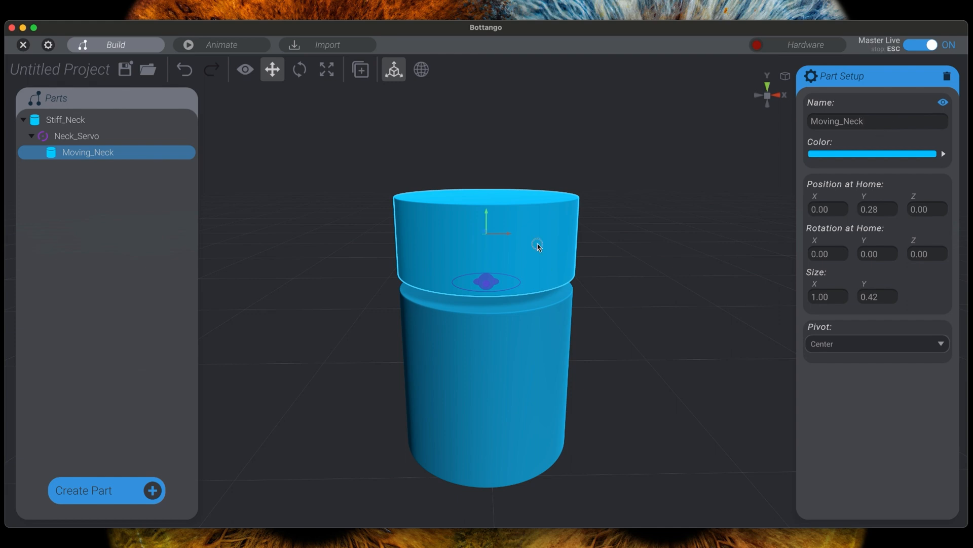
pyautogui.moveTo(540, 243)
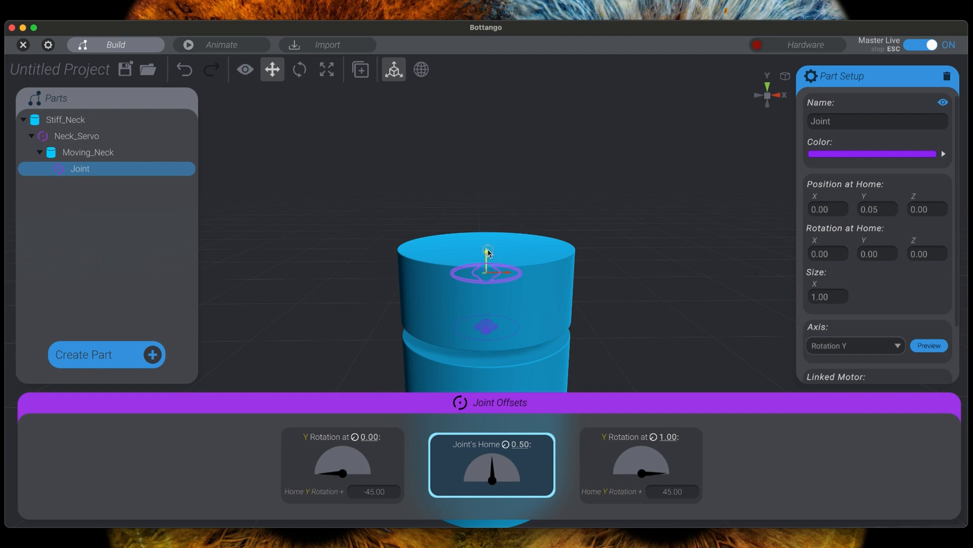
# Step: Raise the new joint to the top of Moving_Neck and rename it Head_Servo
pyautogui.moveTo(487, 261); pyautogui.dragTo(486, 230)
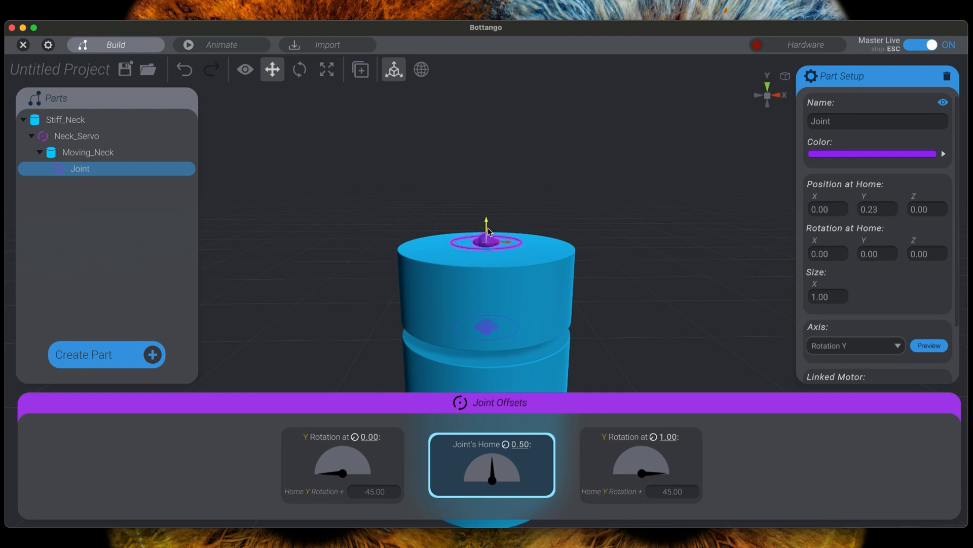
pyautogui.doubleClick(820, 122)
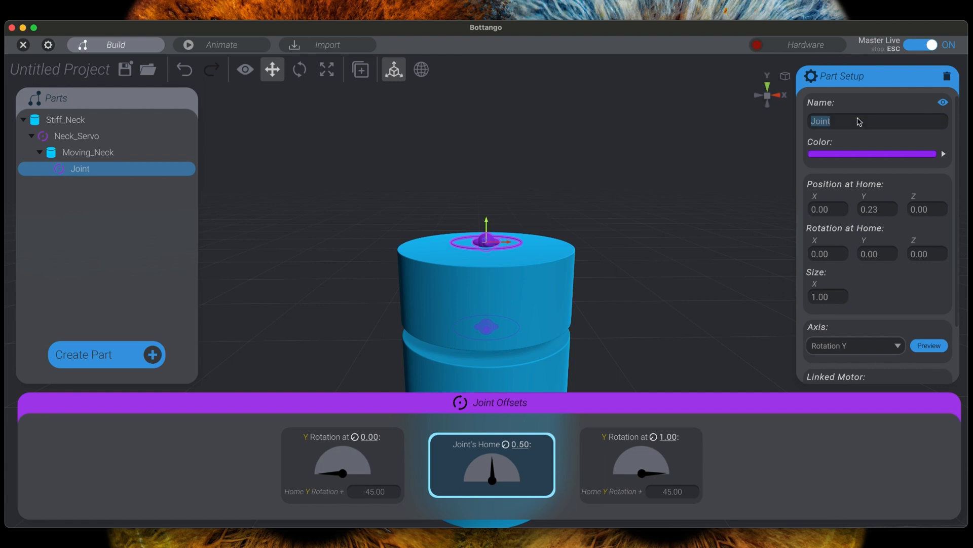
pyautogui.write('Head_Servo')
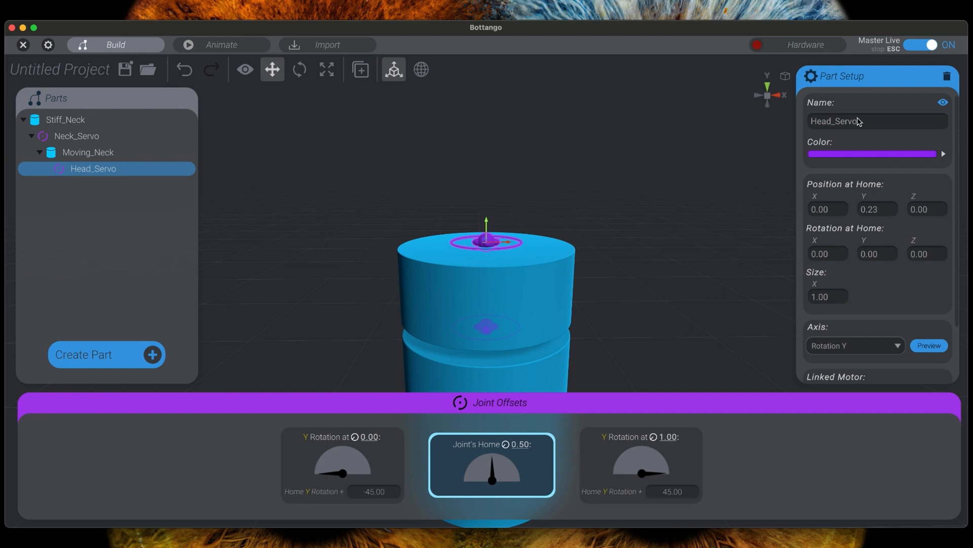
pyautogui.moveTo(853, 358)
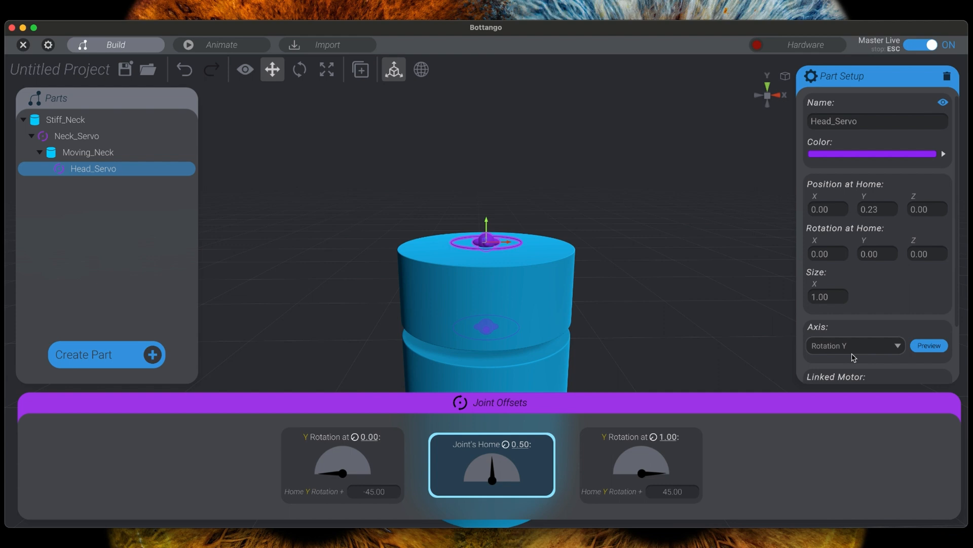
# Step: Add a cylinder under Head_Servo, flatten it into a wide thin disc and name it Head_Base
pyautogui.click(106, 355)
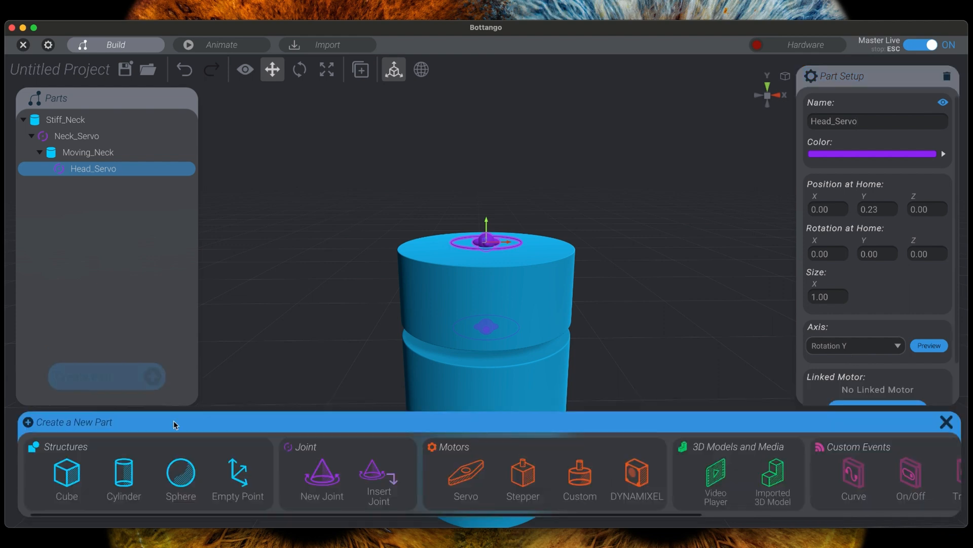
pyautogui.click(122, 474)
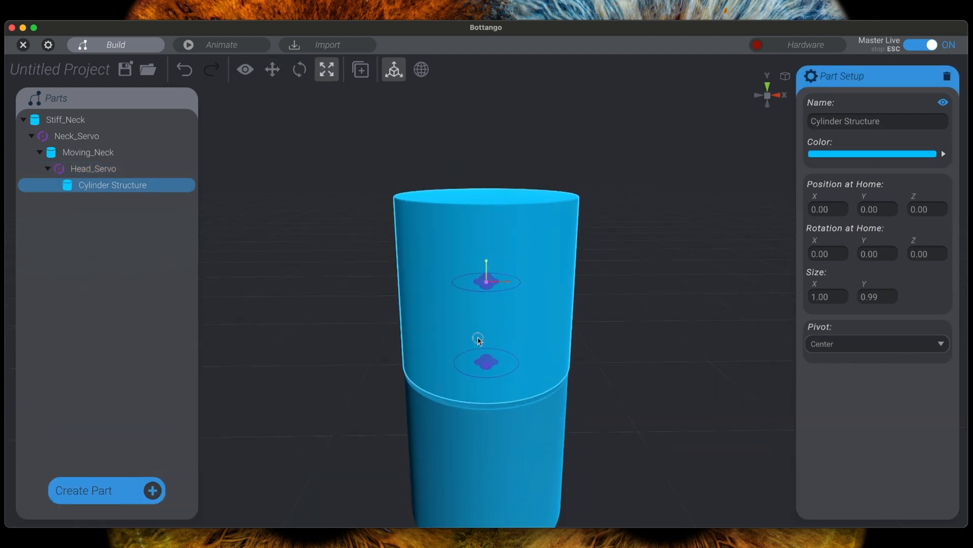
pyautogui.moveTo(487, 281); pyautogui.dragTo(509, 284)
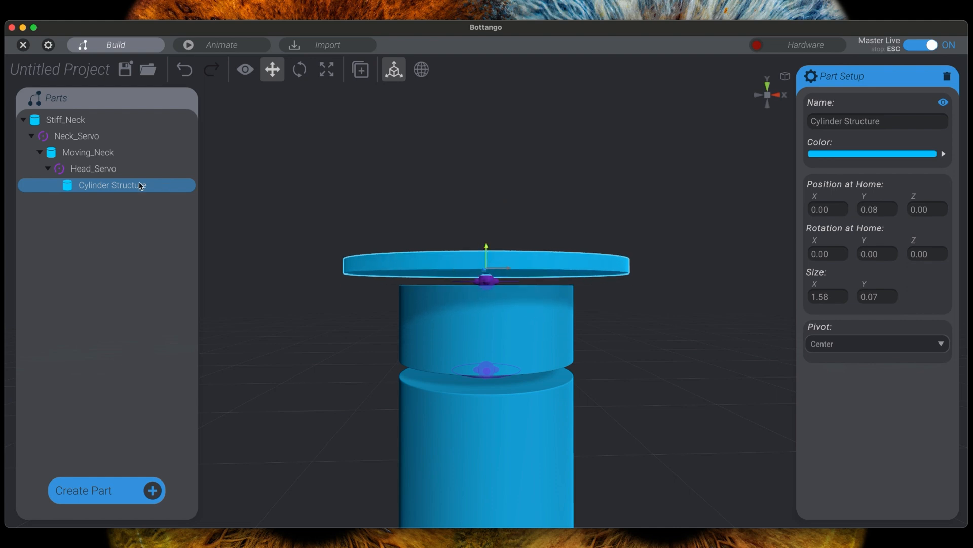
pyautogui.write('H')
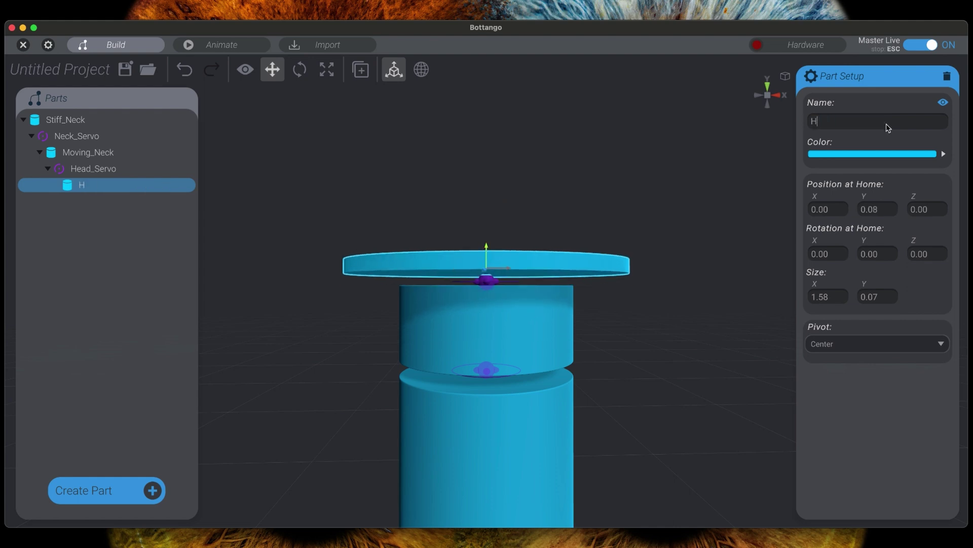
pyautogui.write('ead_Base')
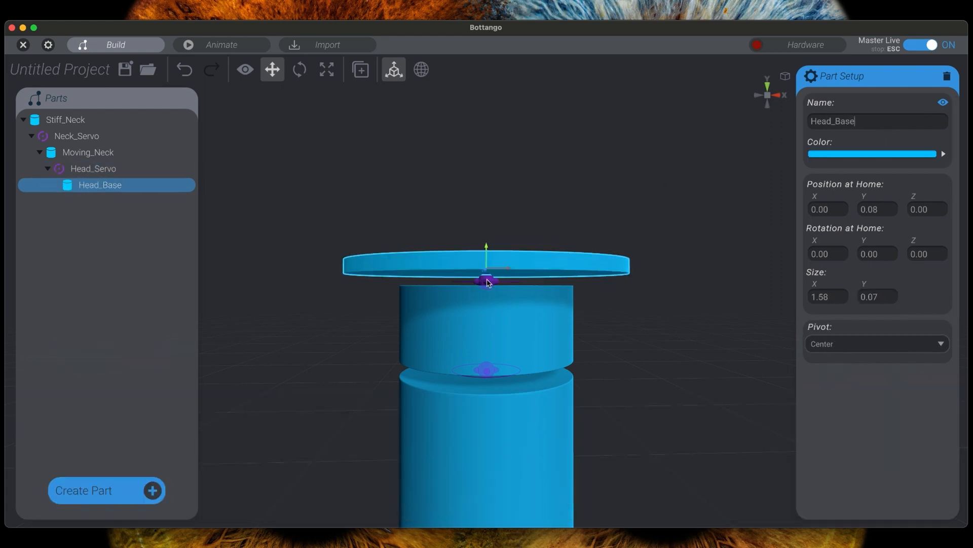
pyautogui.click(94, 168)
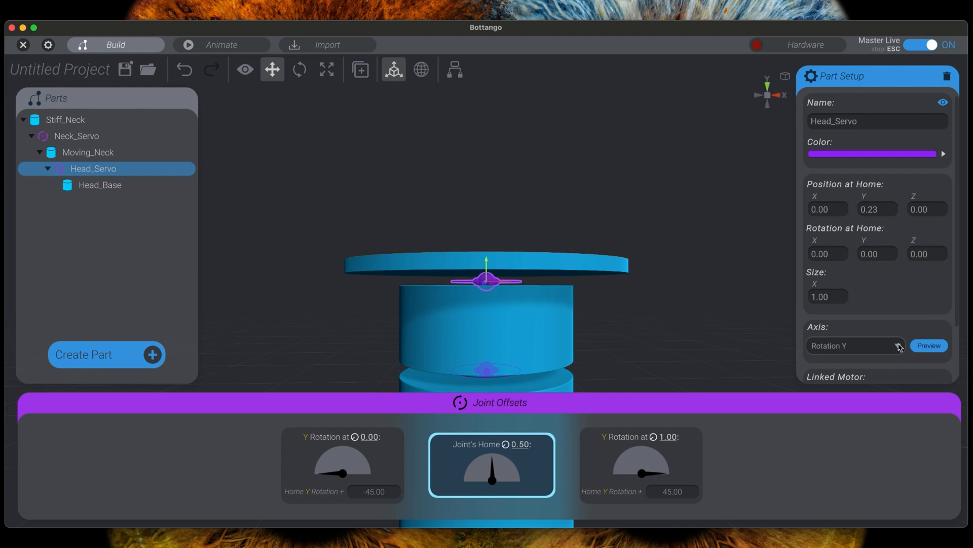
# Step: Set Head_Servo's axis to Rotation X and preview its ±45° offsets
pyautogui.click(856, 345)
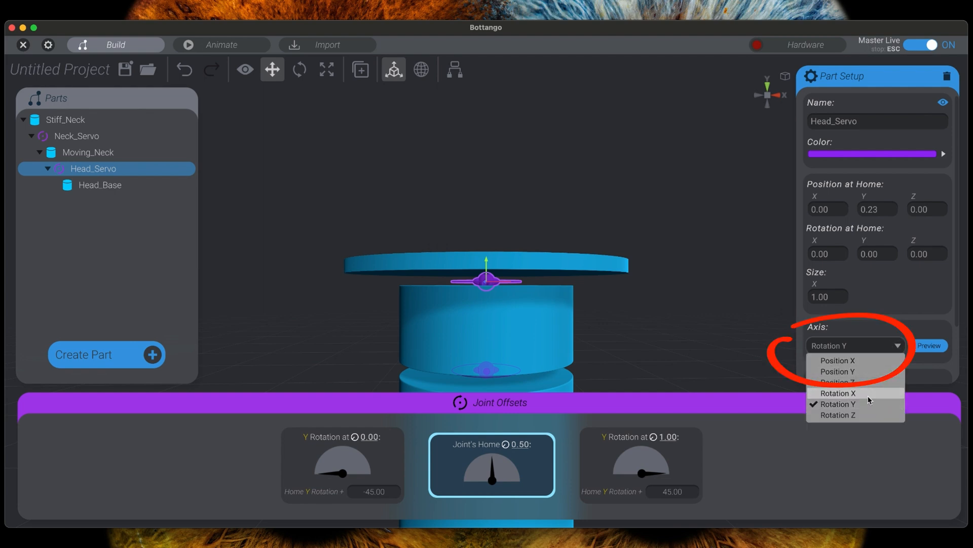
pyautogui.click(838, 394)
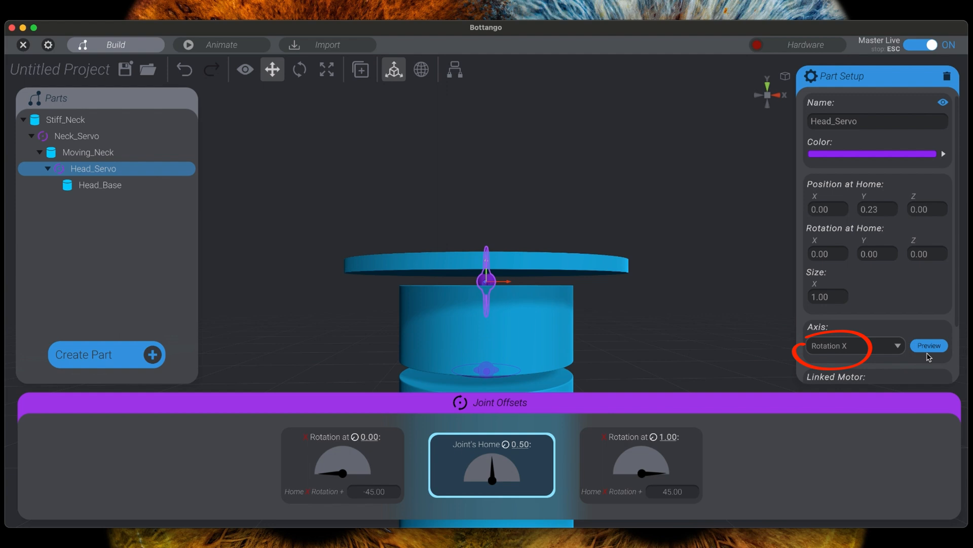
pyautogui.click(928, 345)
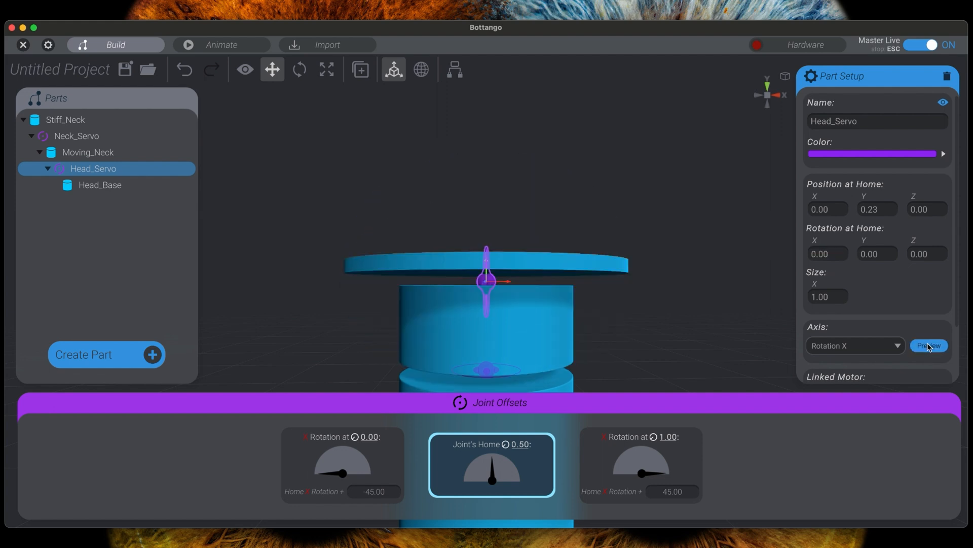
pyautogui.moveTo(726, 301)
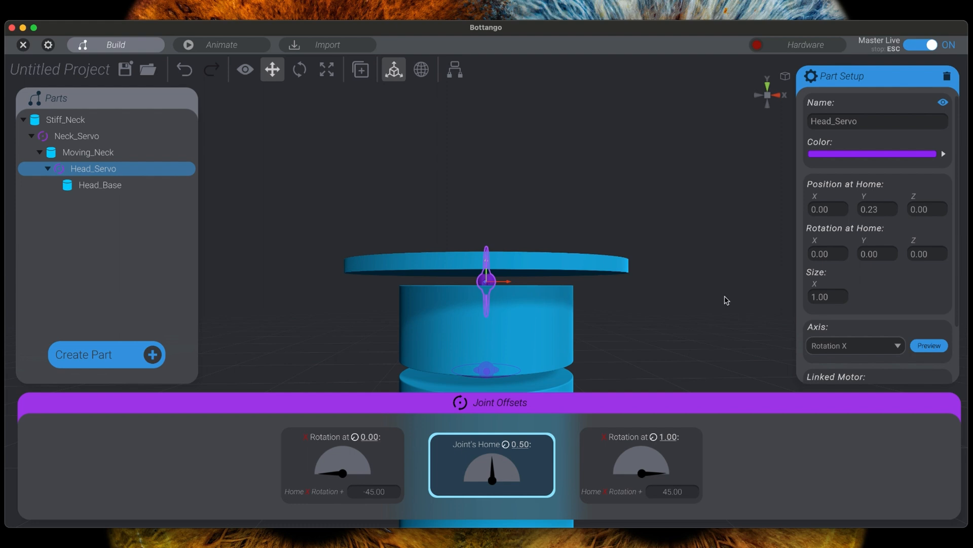